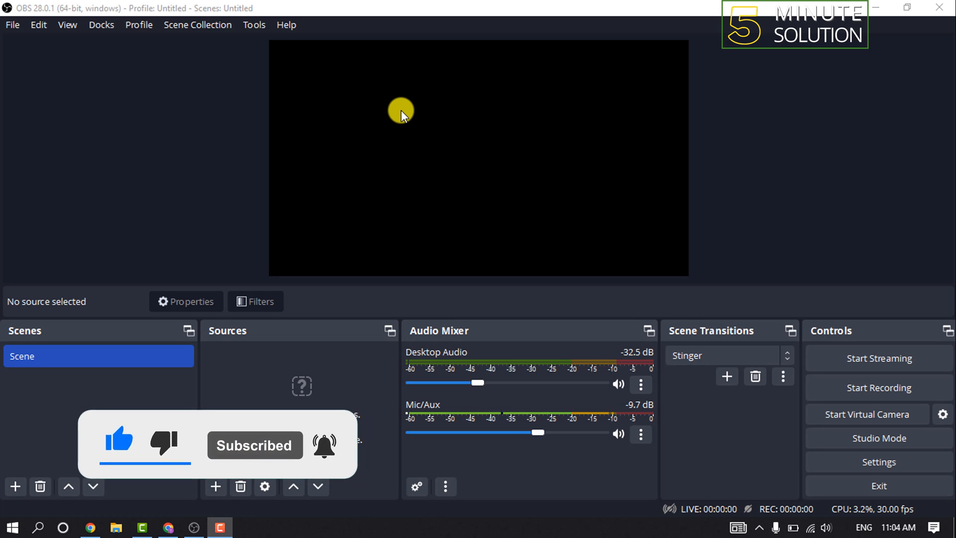
{"action": "mouse_move", "coordinate": [218, 487]}
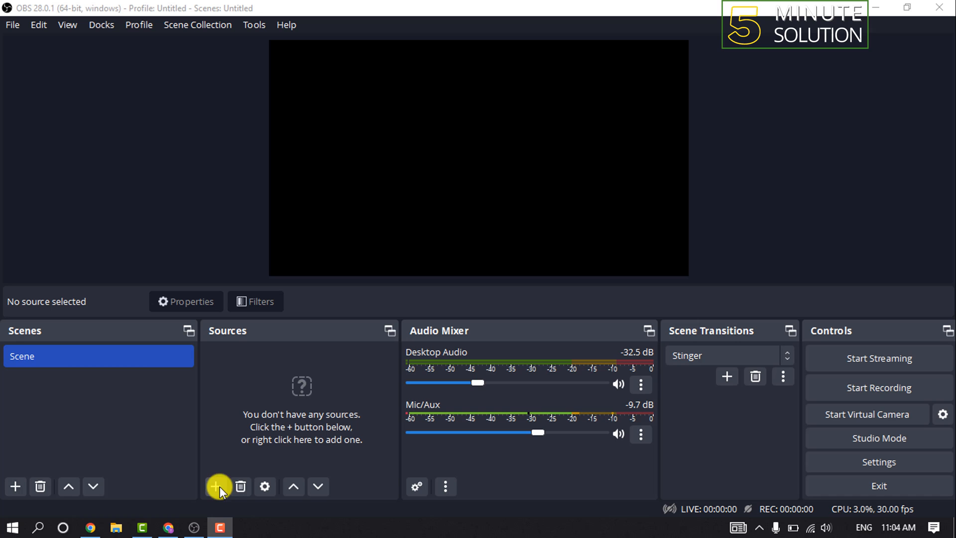
Step: Add a Video Capture Device source to the empty scene, leaving the name prompt open
{"action": "left_click", "coordinate": [218, 486]}
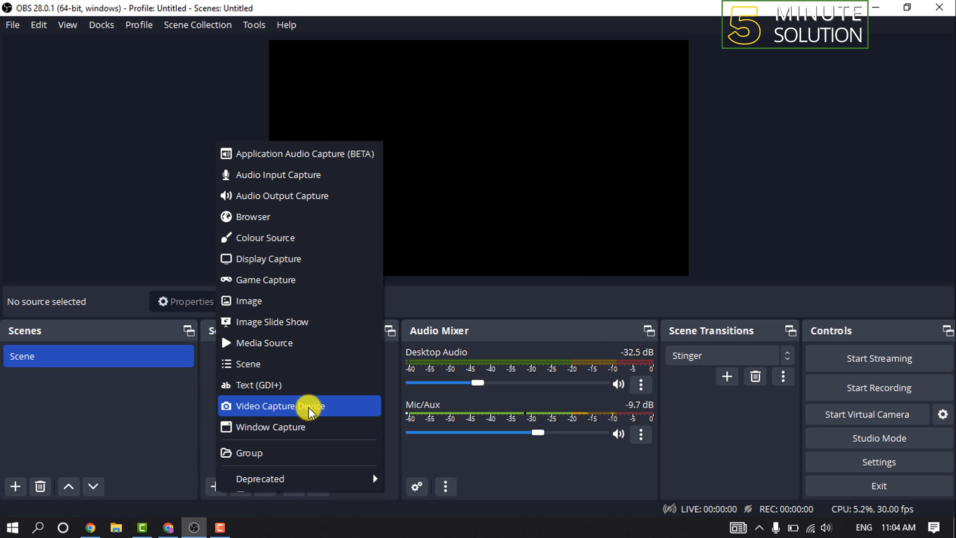
{"action": "left_click", "coordinate": [278, 405]}
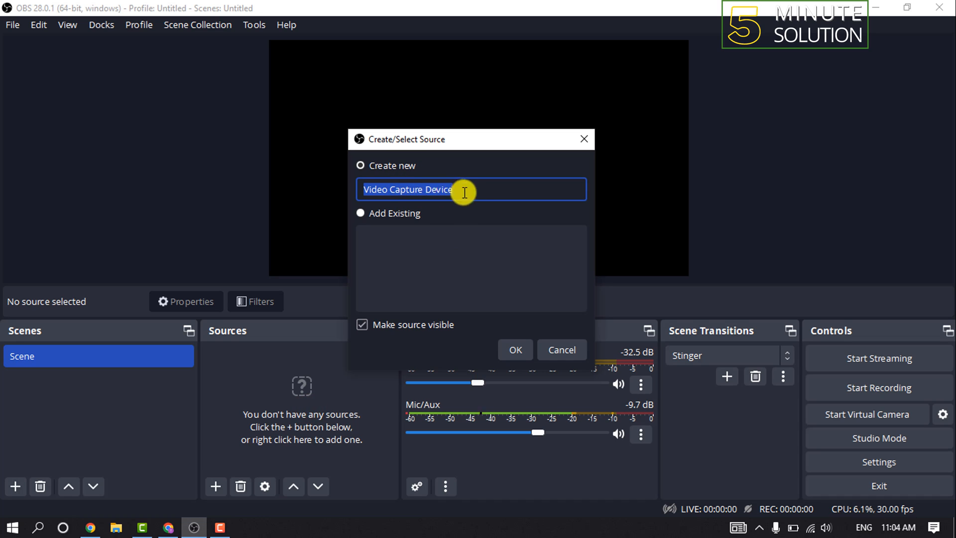
{"action": "mouse_move", "coordinate": [440, 211]}
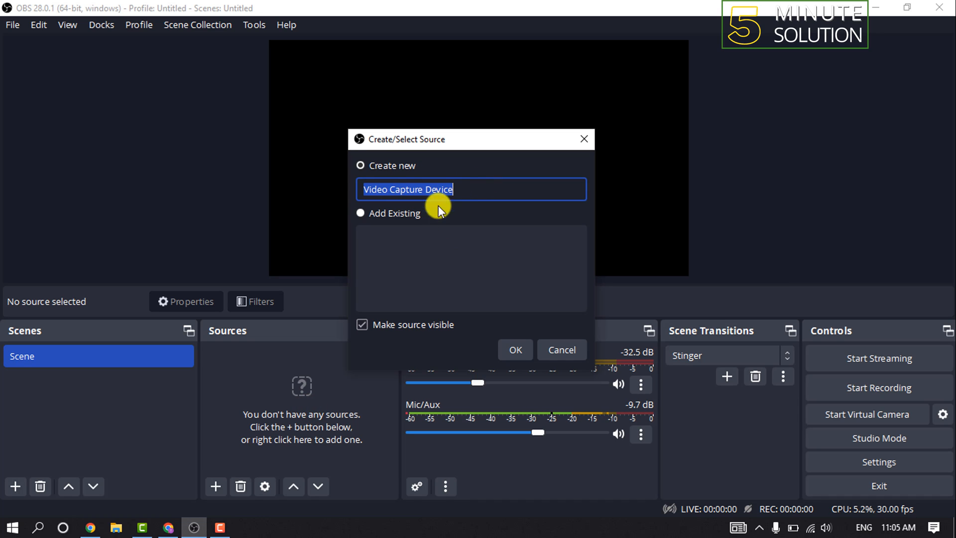
Step: Confirm the new capture source and set its device to HD WebCam
{"action": "left_click", "coordinate": [514, 349]}
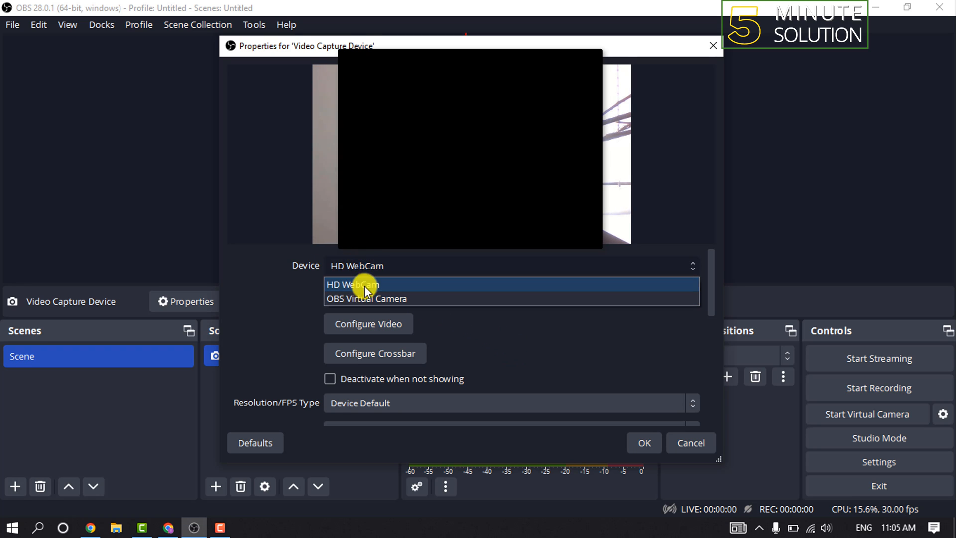
{"action": "mouse_move", "coordinate": [348, 271]}
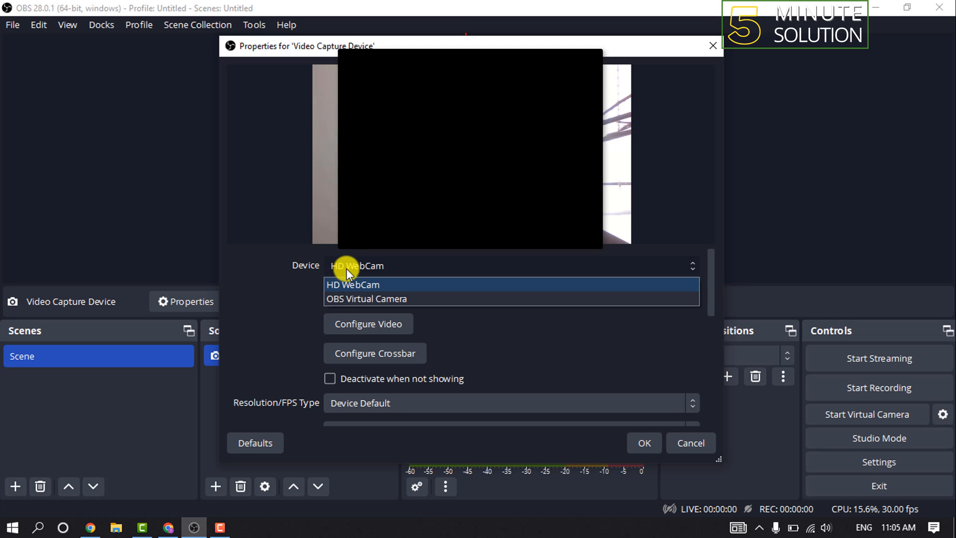
{"action": "left_click", "coordinate": [352, 284]}
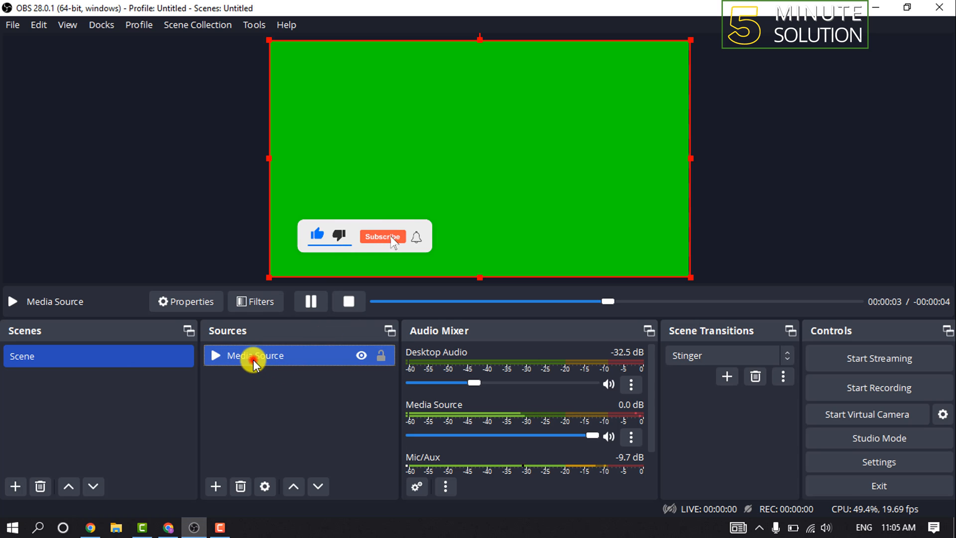
Step: Open the Filters window for the green-screen Media Source
{"action": "left_click", "coordinate": [255, 302]}
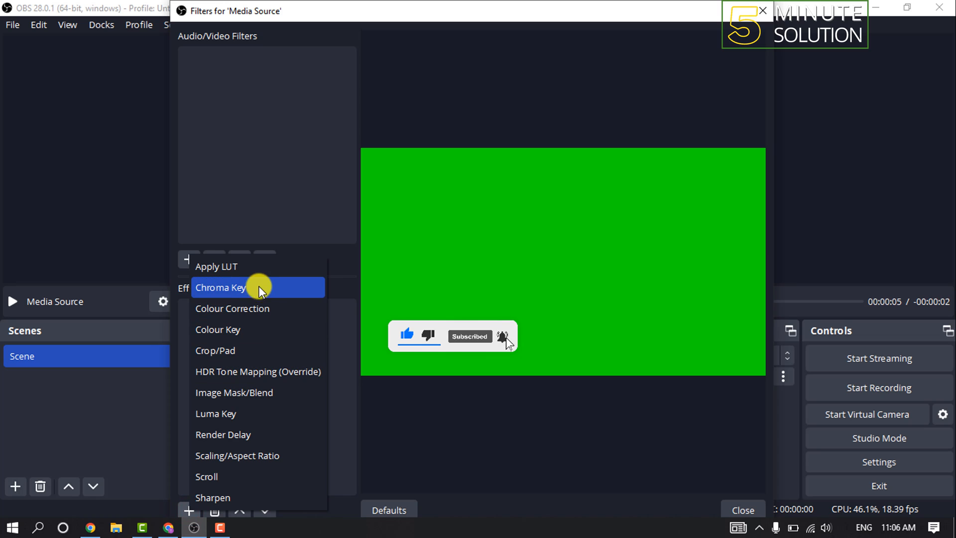
Step: Add a Chroma Key filter to the Media Source with its default name
{"action": "left_click", "coordinate": [221, 287]}
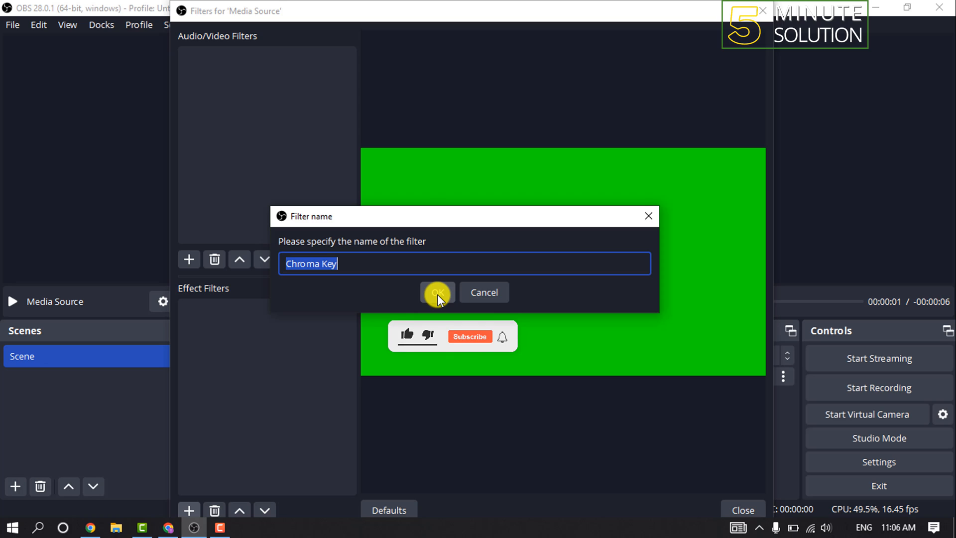
{"action": "left_click", "coordinate": [437, 293]}
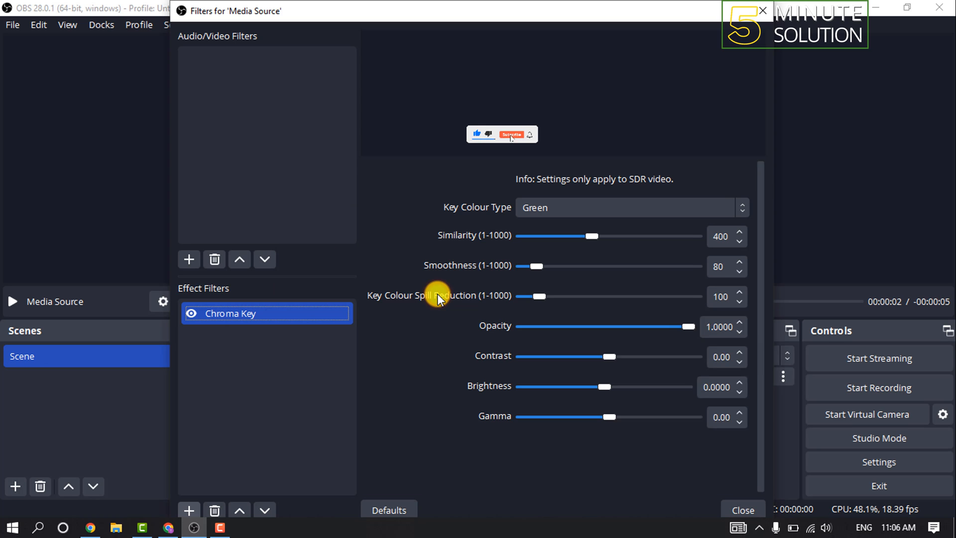
{"action": "mouse_move", "coordinate": [516, 231]}
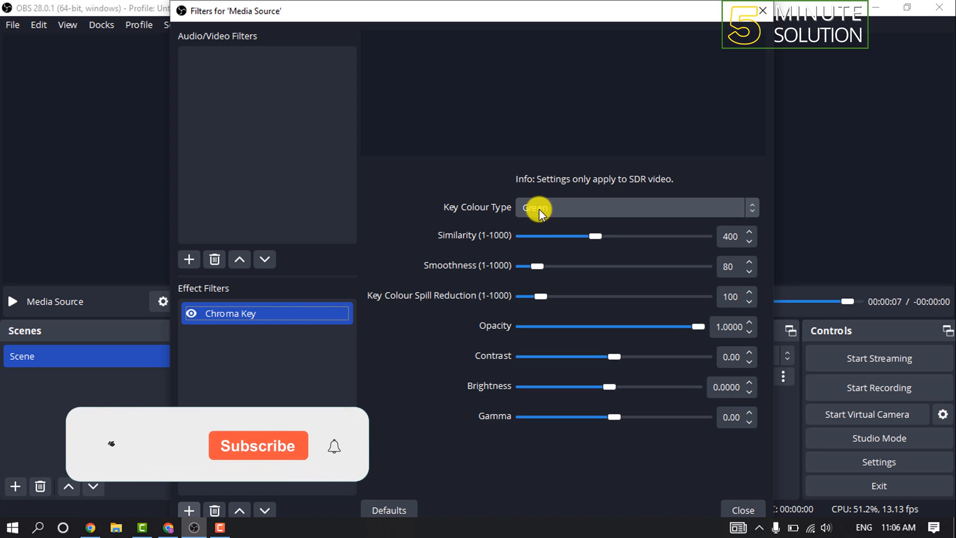
Step: Keep Green as the Chroma Key colour type, then close the filter settings
{"action": "left_click", "coordinate": [634, 207]}
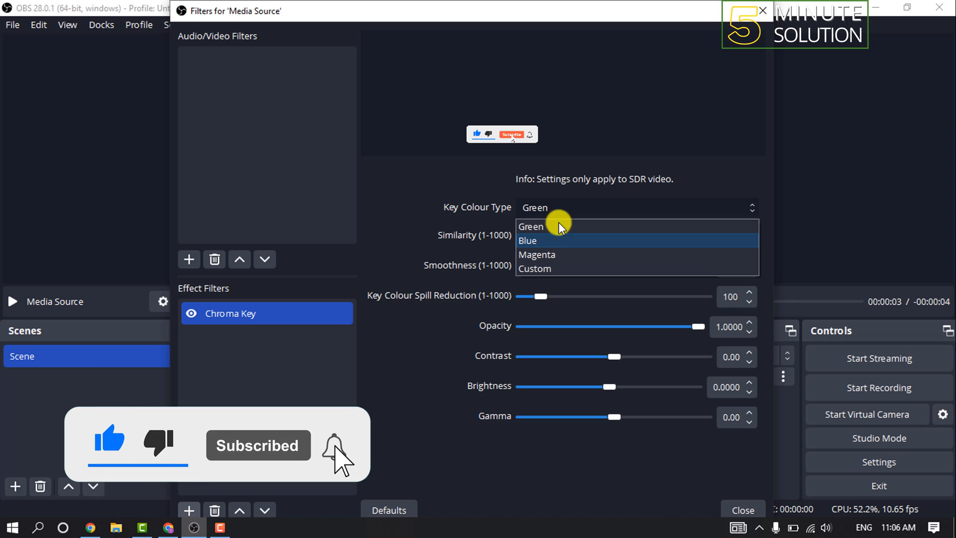
{"action": "left_click", "coordinate": [531, 226]}
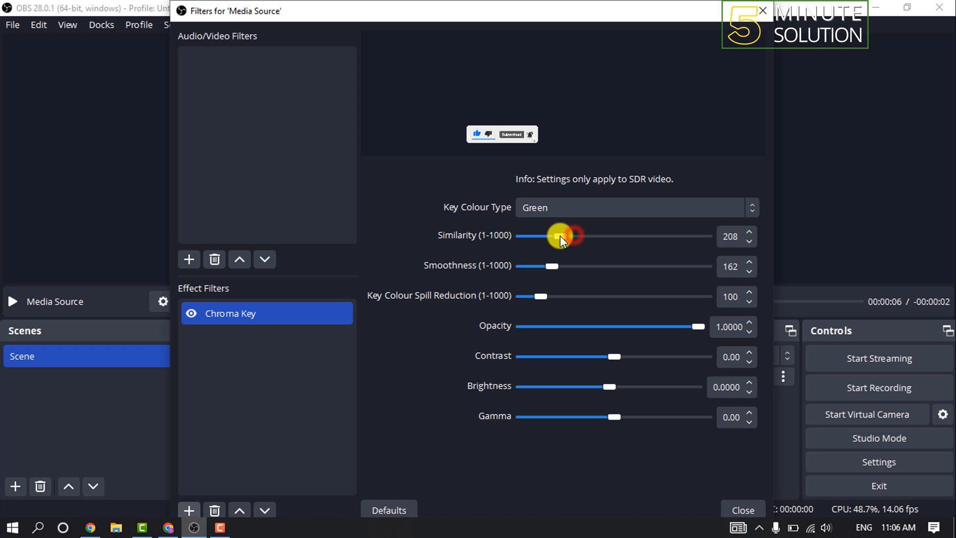
{"action": "left_click", "coordinate": [742, 511]}
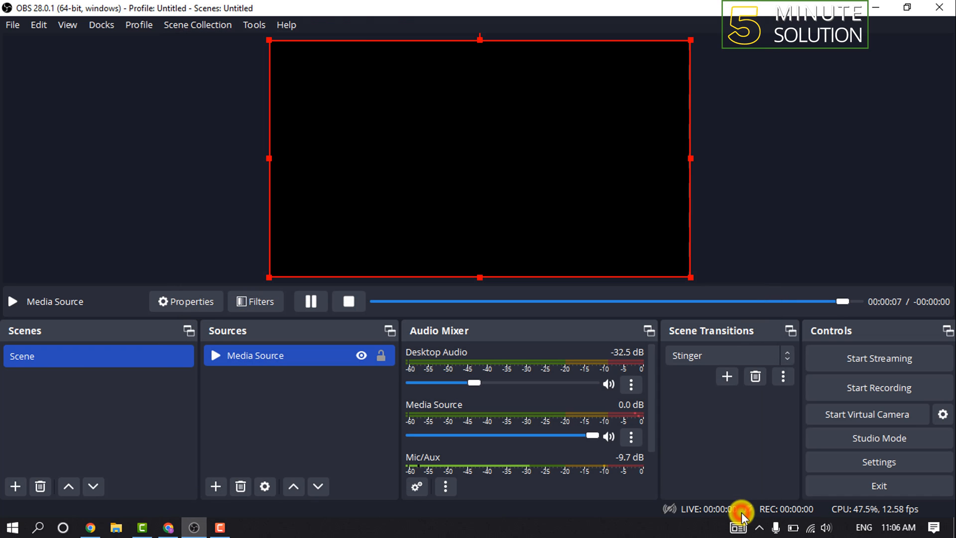